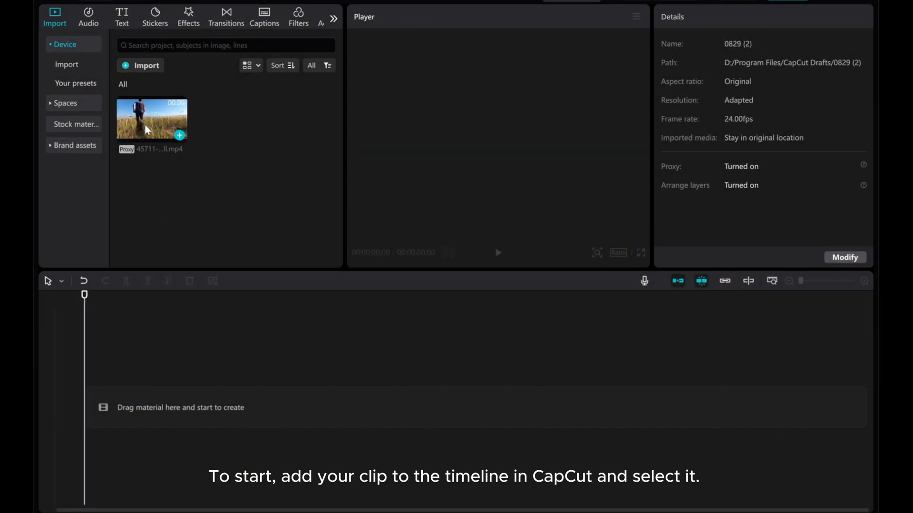
Place the wheat-field running clip on the timeline and select it
drag(151, 119, 258, 406)
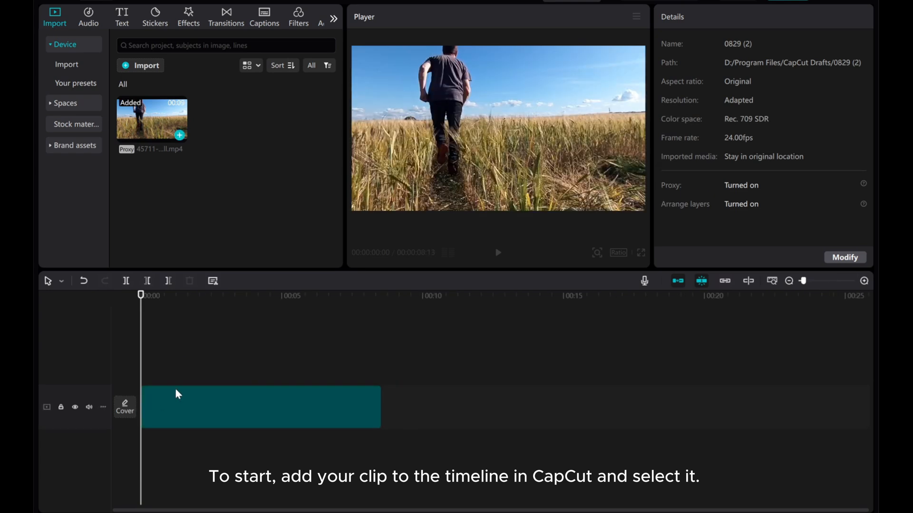
click(260, 406)
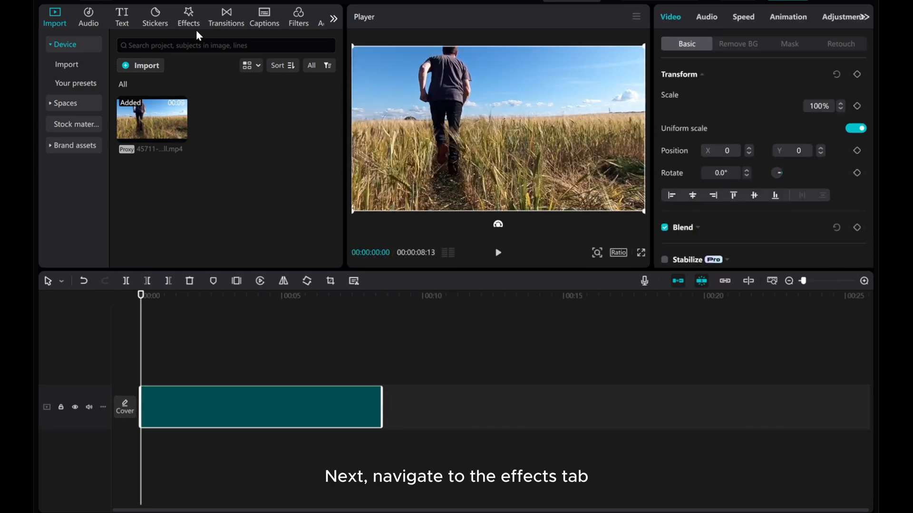
Search the Effects library for 'Unreal' and apply Unreal 2 onto the clip at speed 100
click(188, 16)
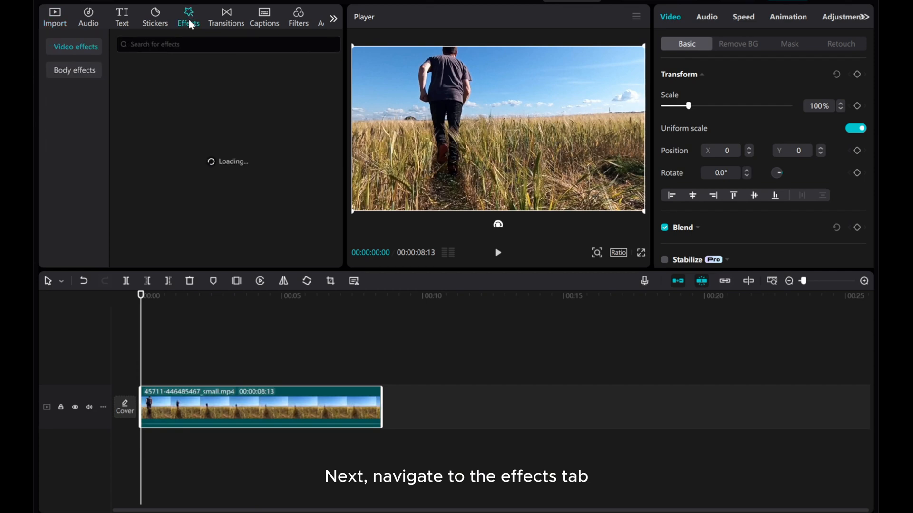
click(227, 44)
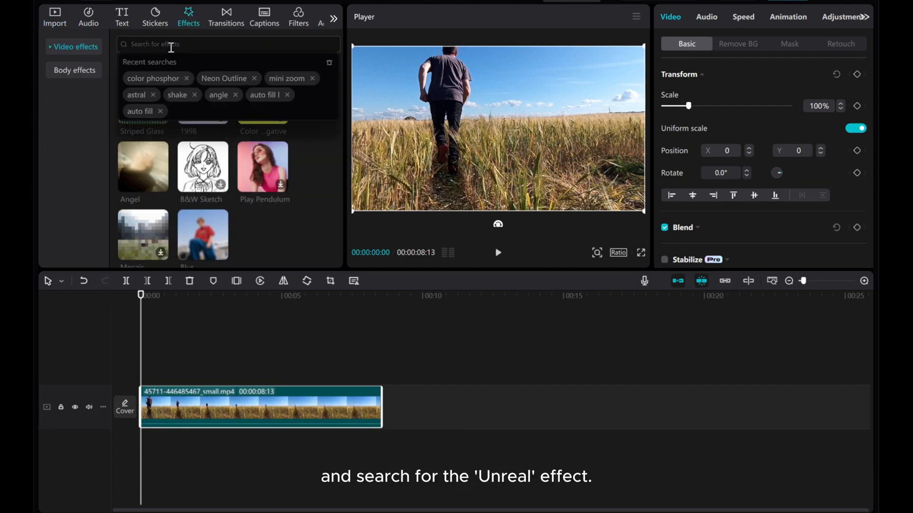
text(Unreal)
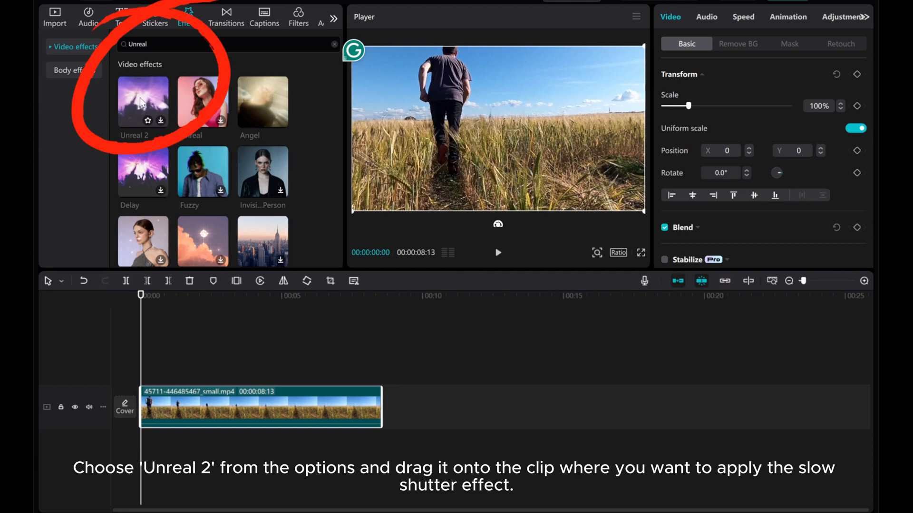
drag(143, 101, 204, 406)
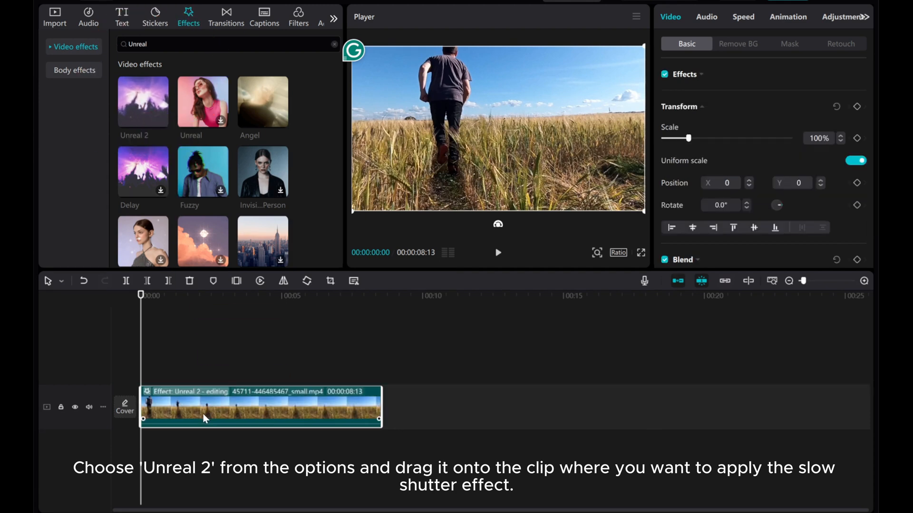
drag(143, 102, 259, 408)
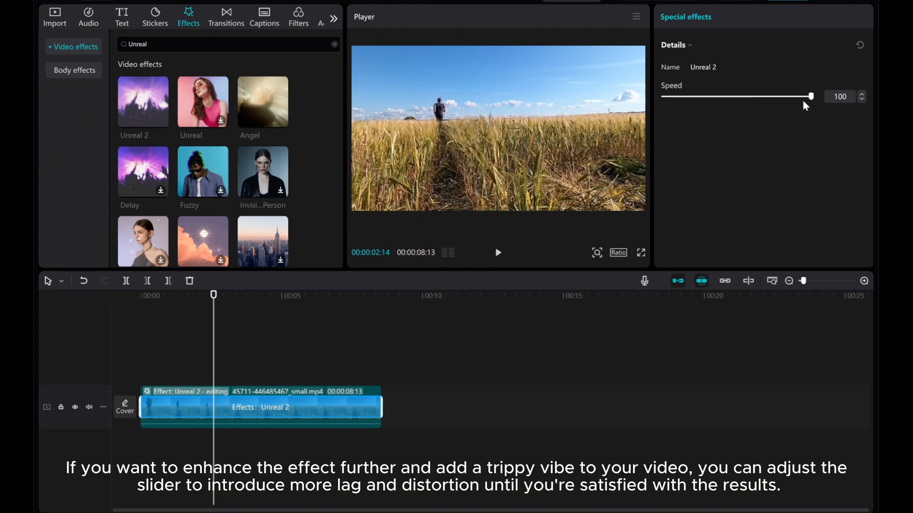
Lower the Unreal 2 effect speed from 100 to 47 and preview the playback
drag(810, 96, 748, 96)
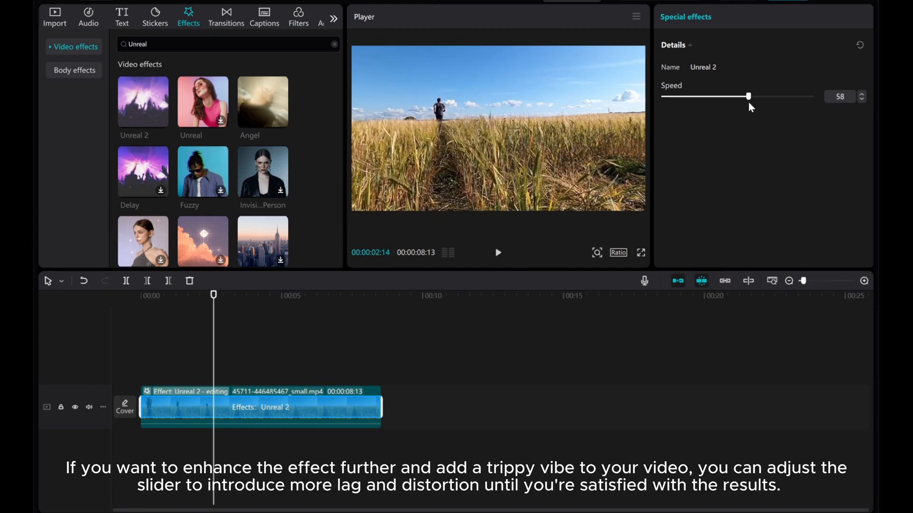
drag(748, 96, 732, 96)
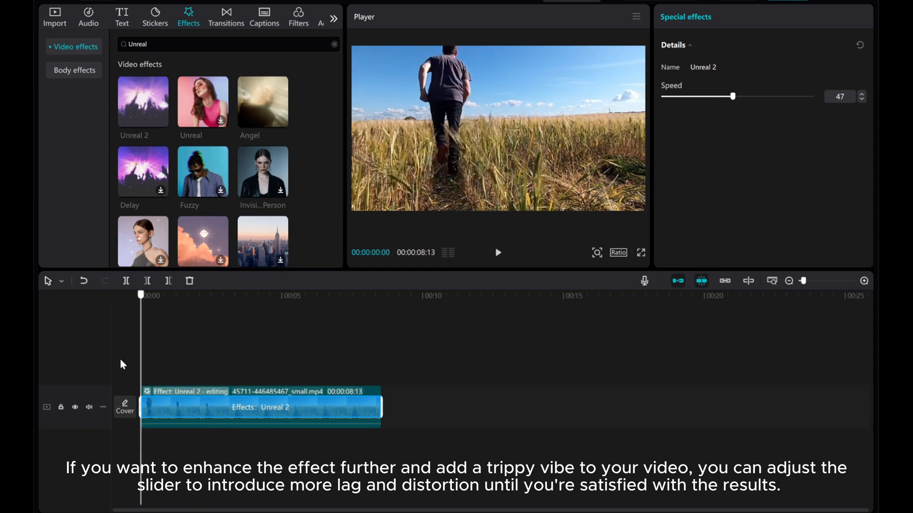
click(498, 252)
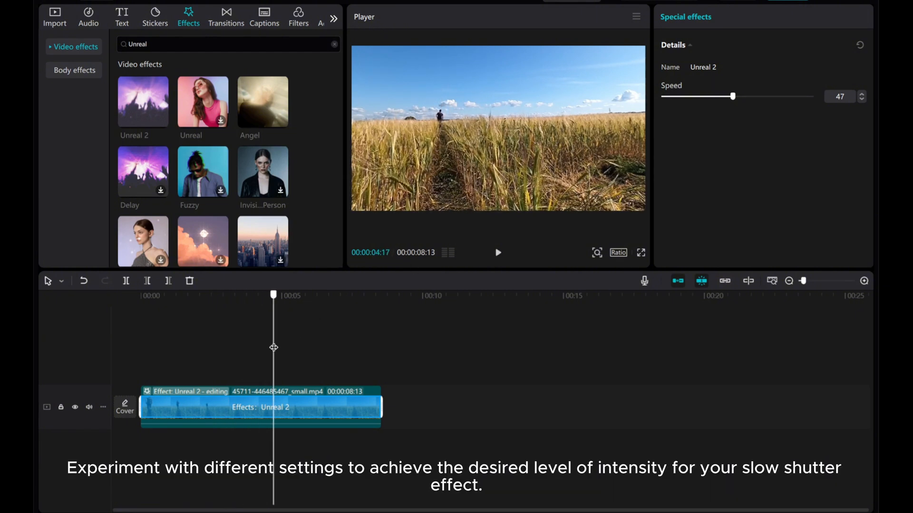
Drop the effect speed further to 23 and play back to see the ghosting trails
drag(733, 96, 728, 96)
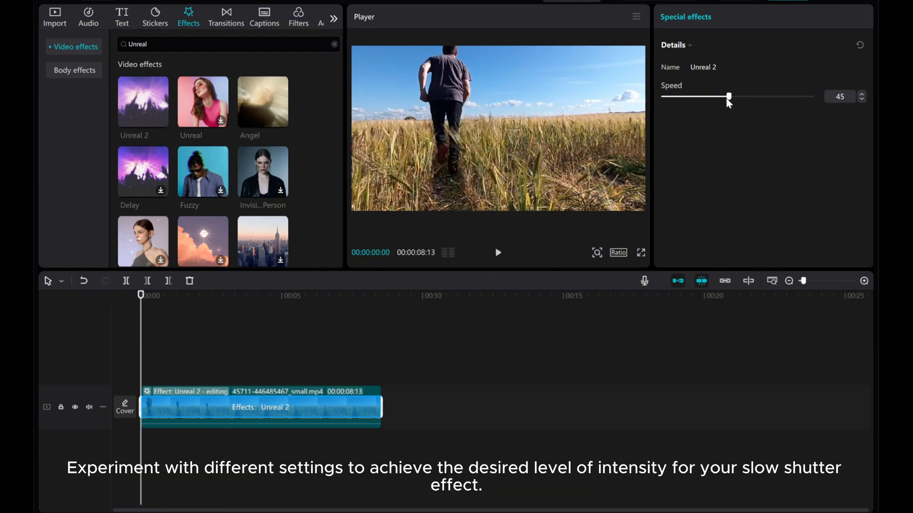
drag(728, 96, 697, 96)
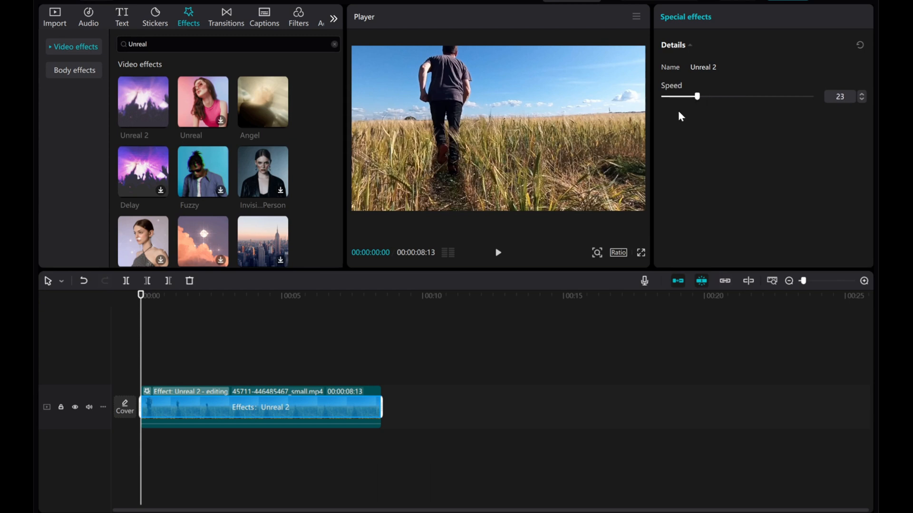
click(497, 252)
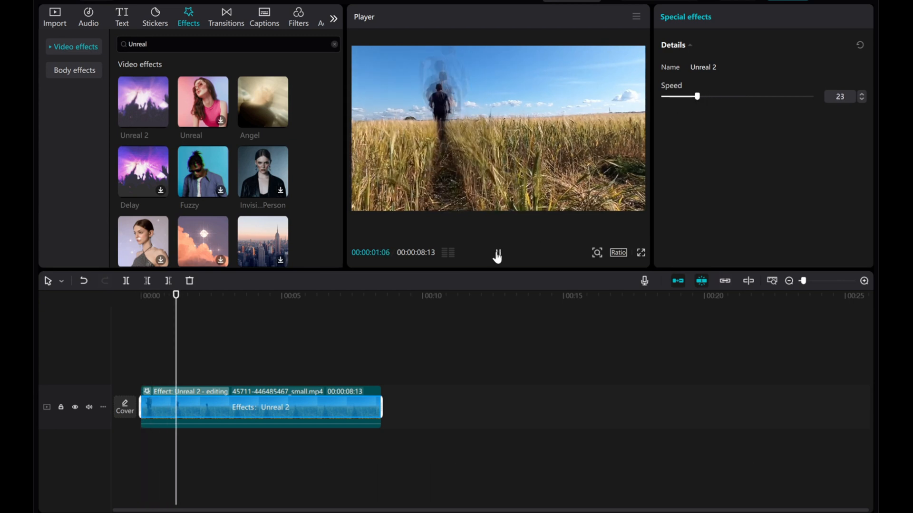